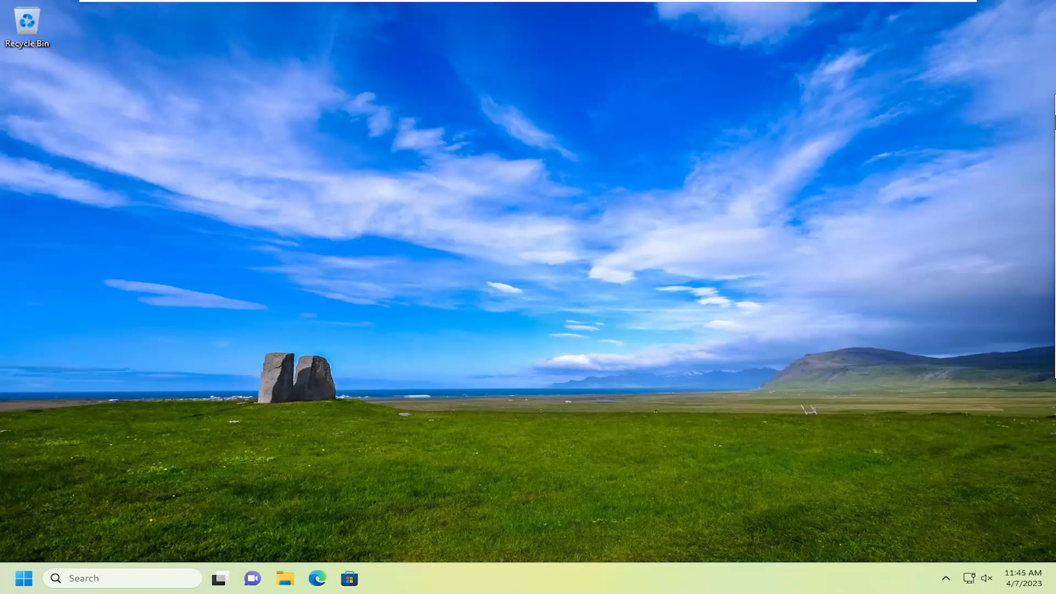
pyautogui.moveTo(345, 108)
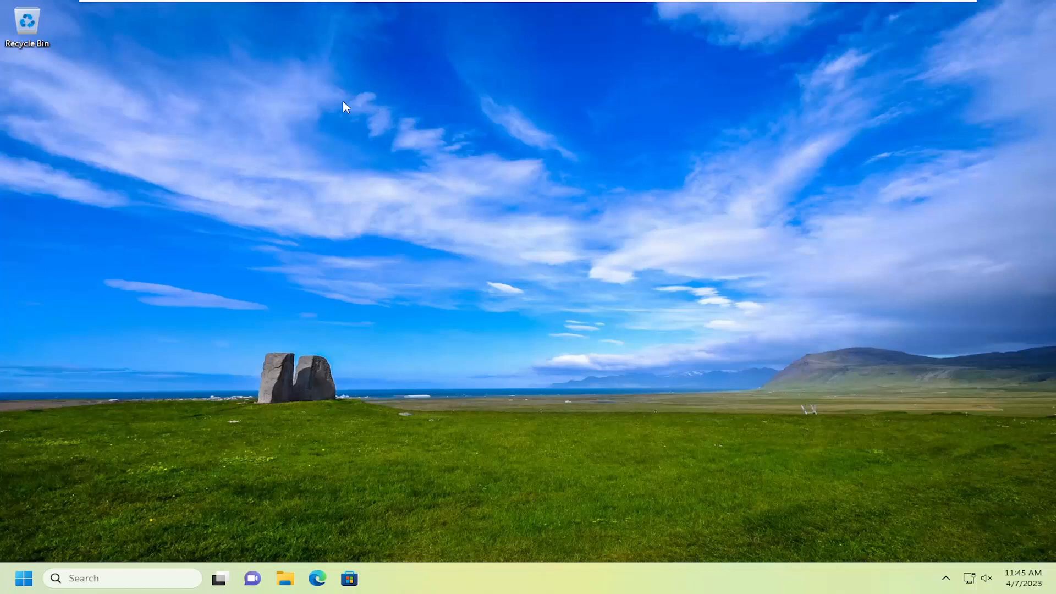
# - Start a new desktop shortcut via the desktop's New > Shortcut menu
pyautogui.rightClick(343, 106)
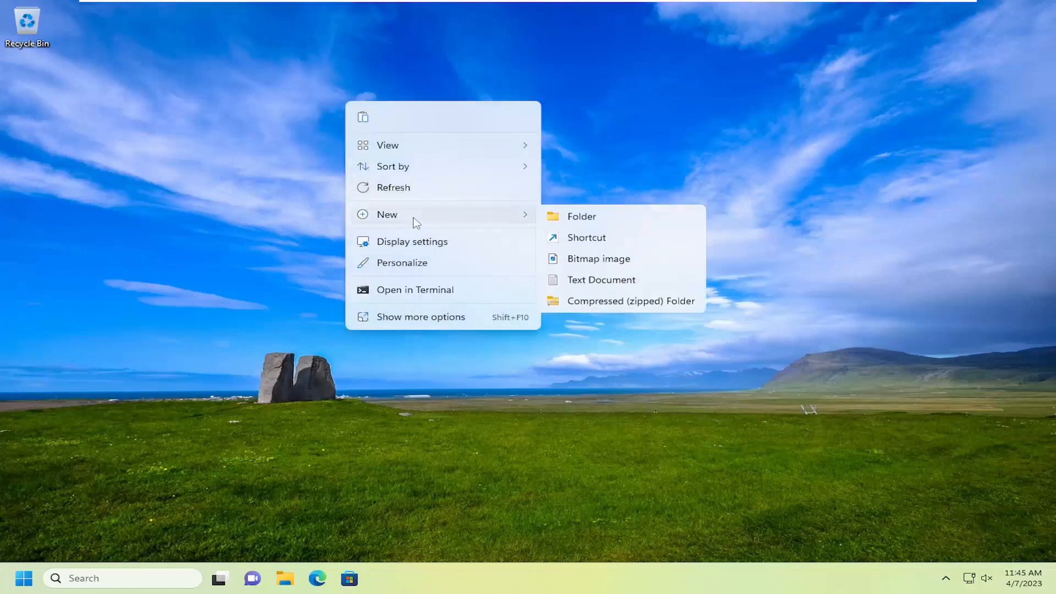
pyautogui.click(585, 237)
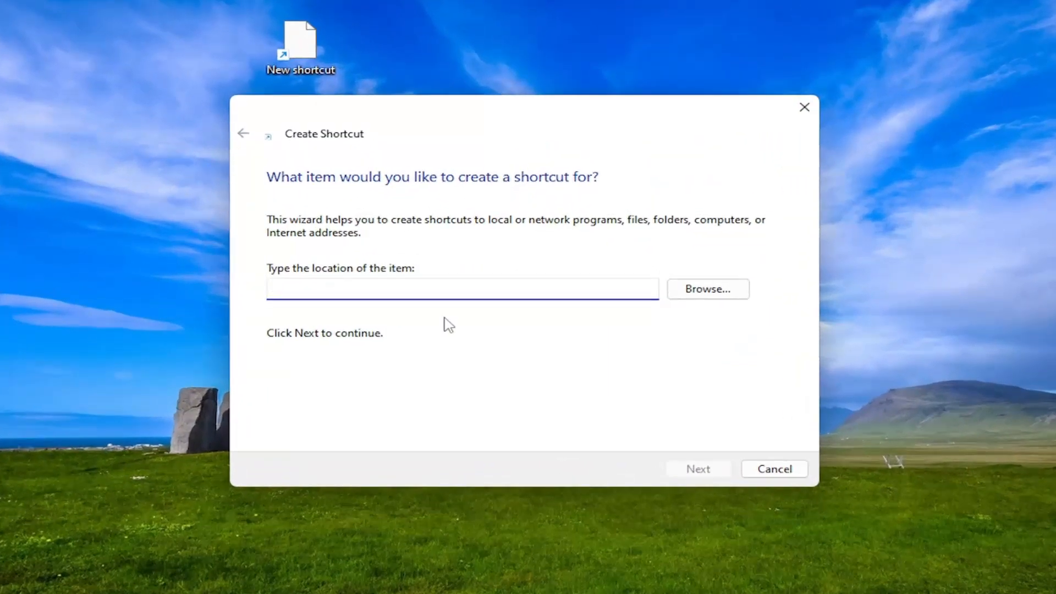
# - Enter 'ms-settings:' as the shortcut's item location
pyautogui.write('ms-s')
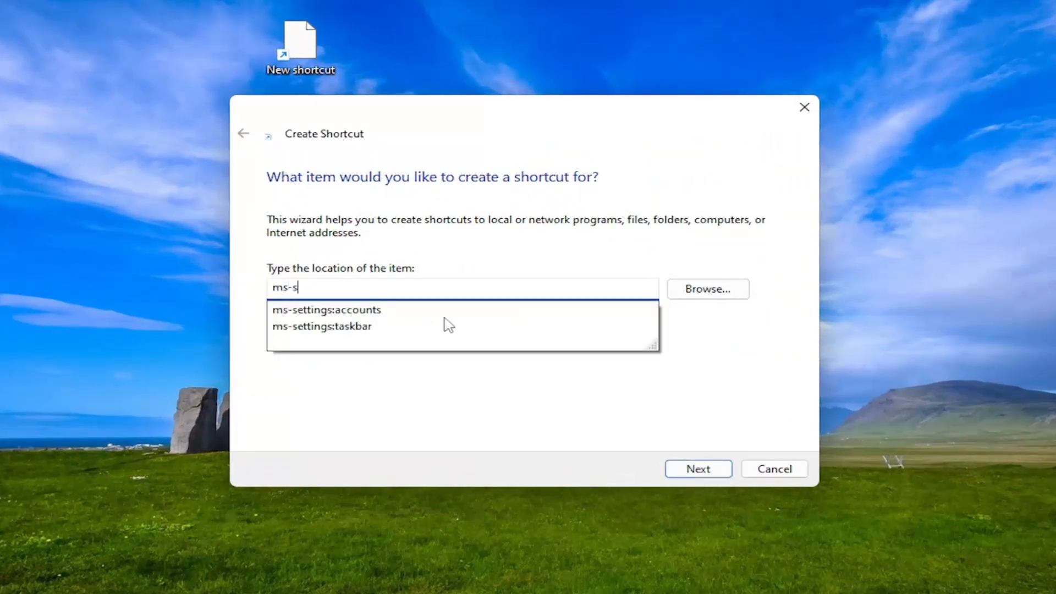
pyautogui.write('ettings:')
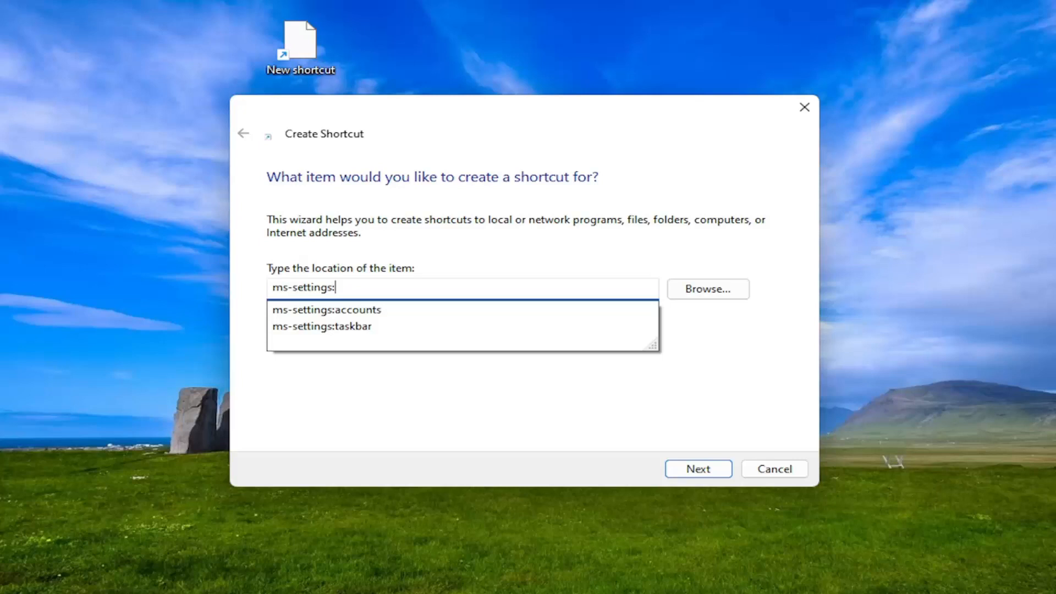
# - Name the shortcut 'Settings' and finish the wizard
pyautogui.click(698, 468)
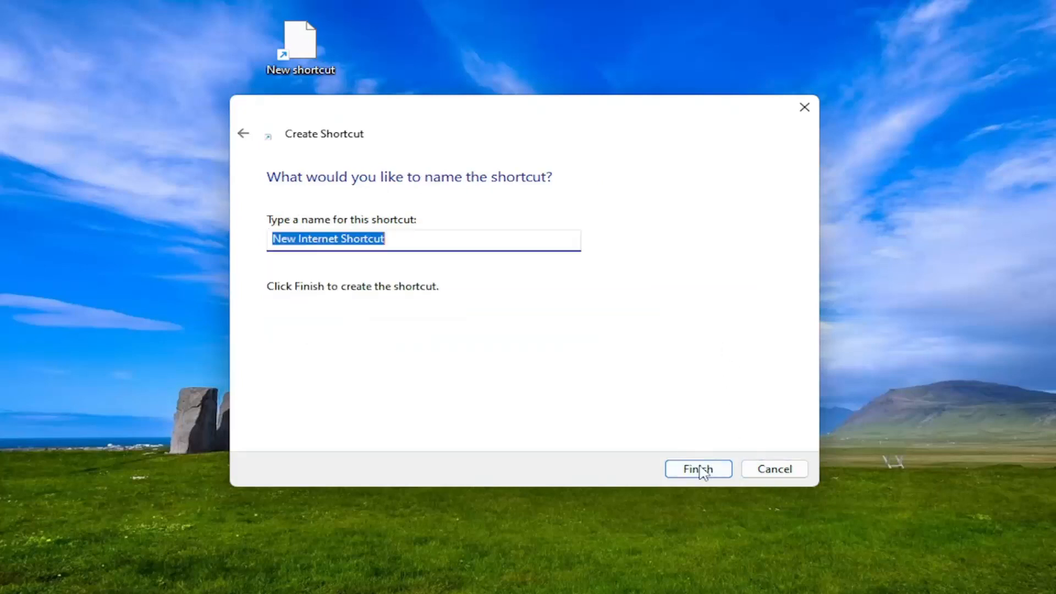
pyautogui.moveTo(429, 200)
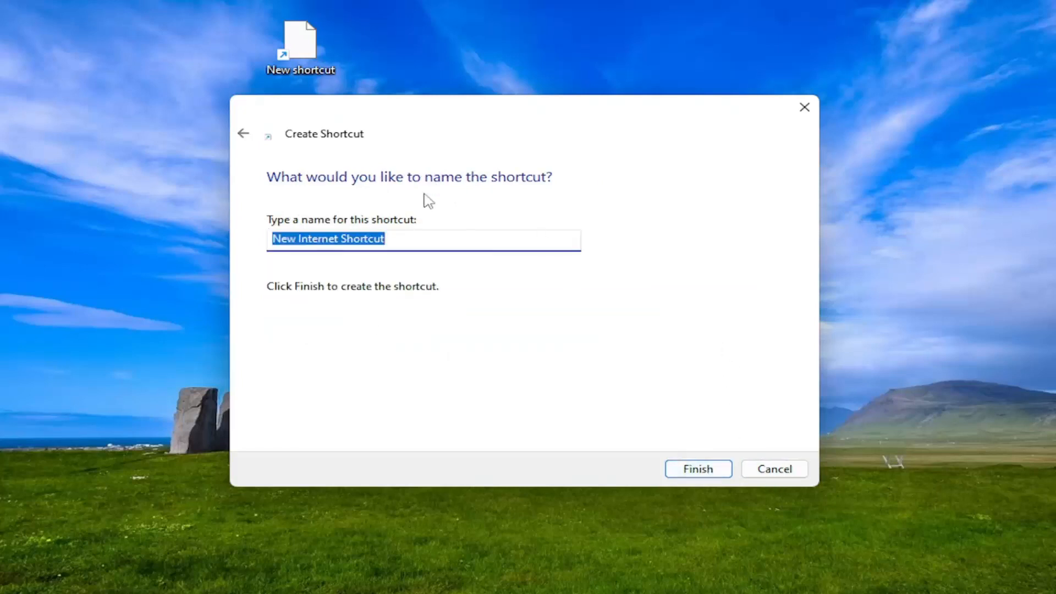
pyautogui.write('S')
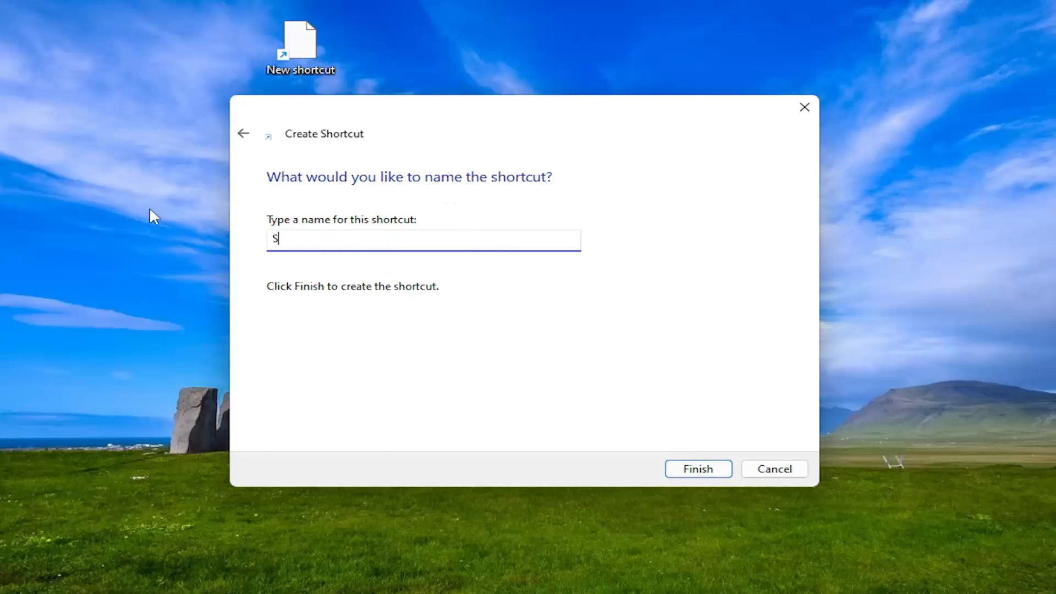
pyautogui.write('ettings')
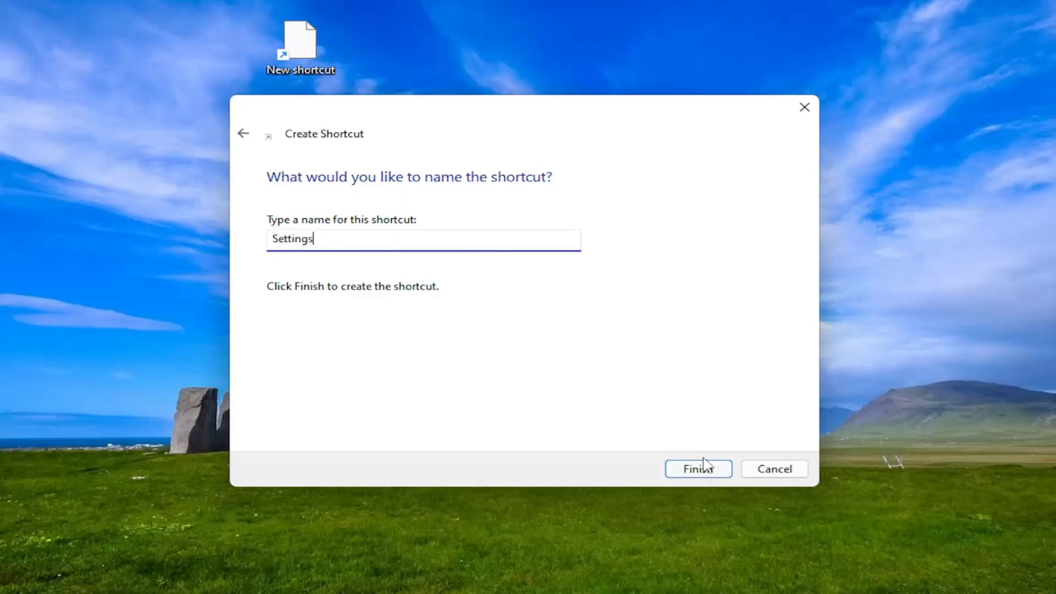
pyautogui.click(698, 469)
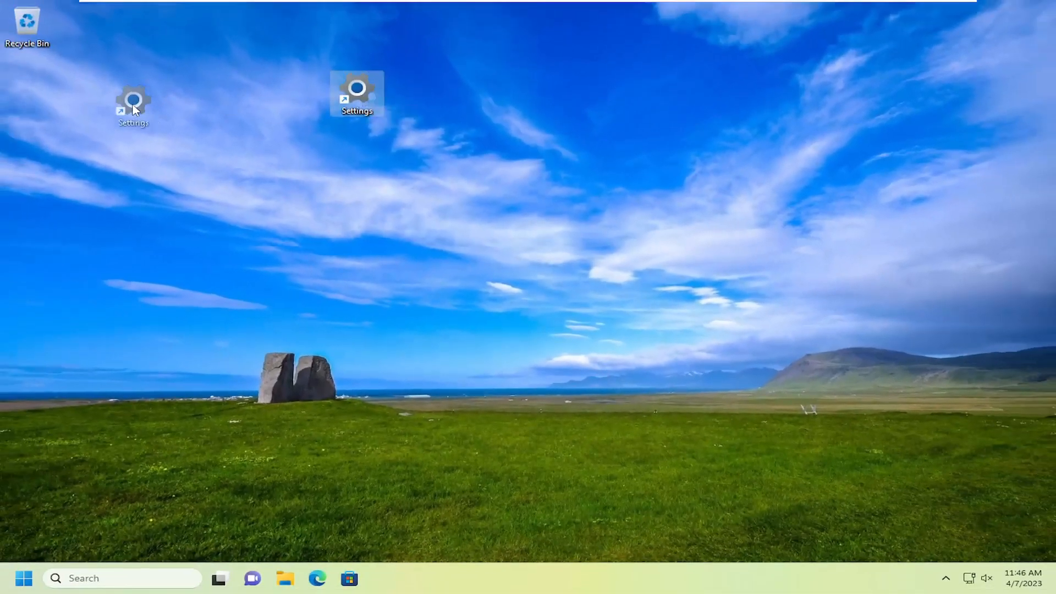
# - Test-launch the Settings shortcut, close Settings, and move the shortcut below the Recycle Bin
pyautogui.doubleClick(133, 104)
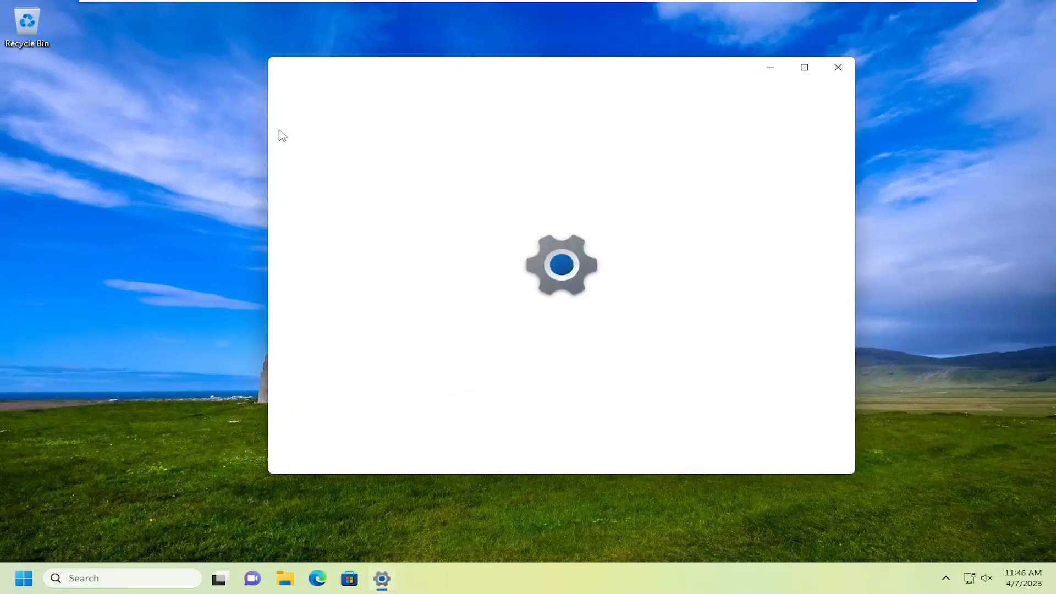
pyautogui.click(837, 67)
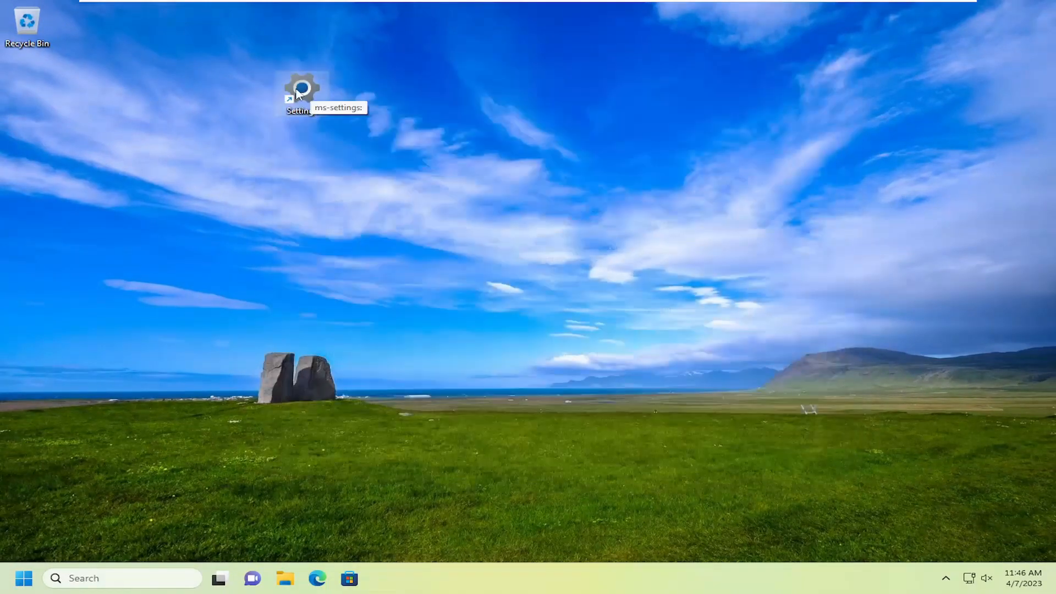
pyautogui.moveTo(300, 94); pyautogui.dragTo(27, 90)
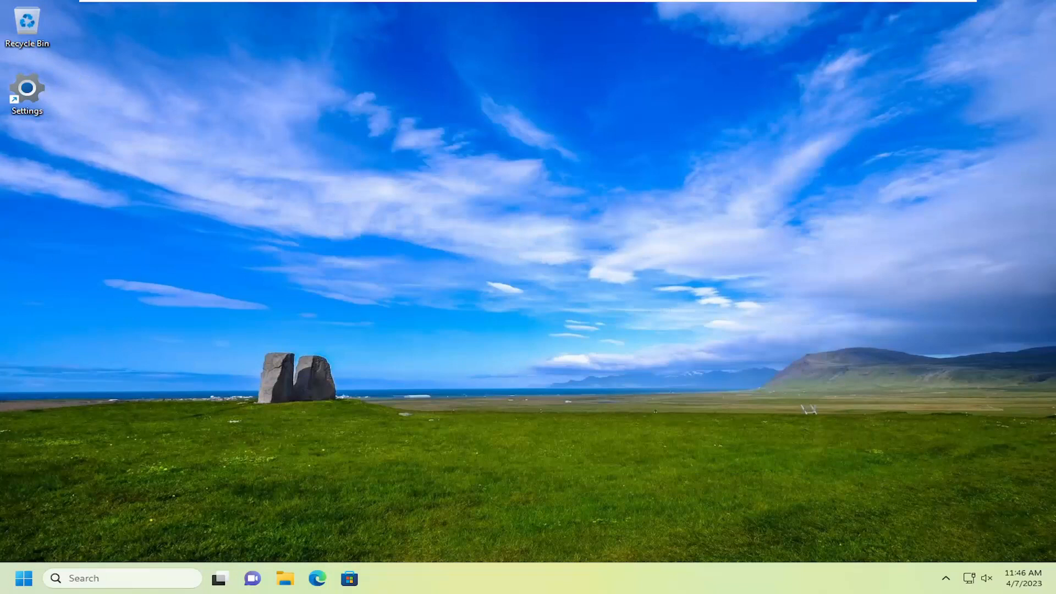